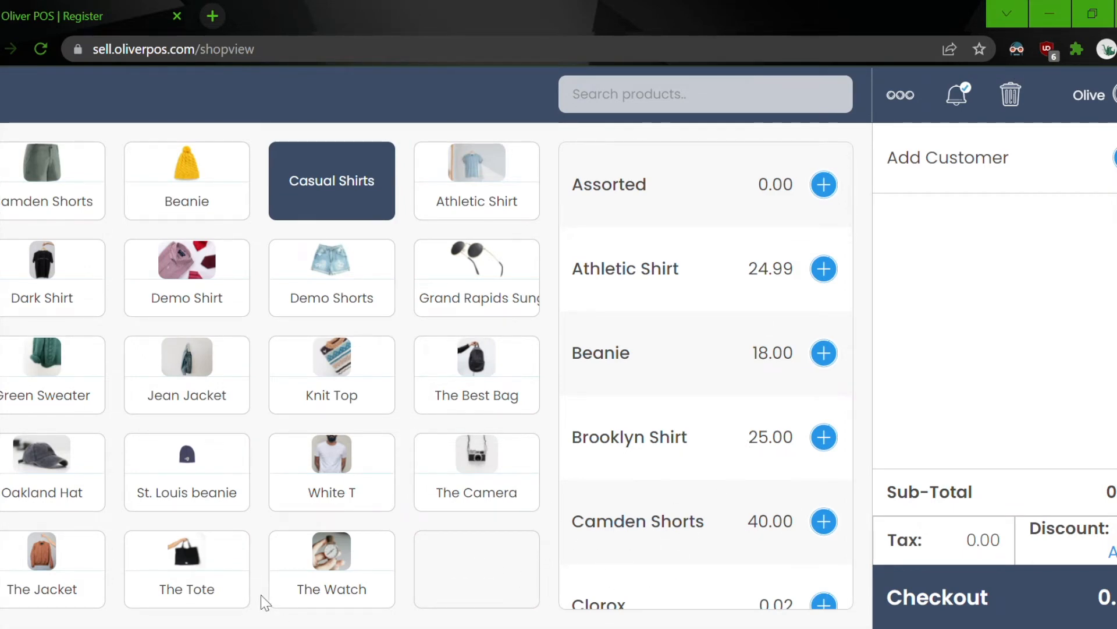
- Add one The Tote (129.99 plus 19.50 tax) to the cart
{"action": "left_click", "coordinate": [187, 568]}
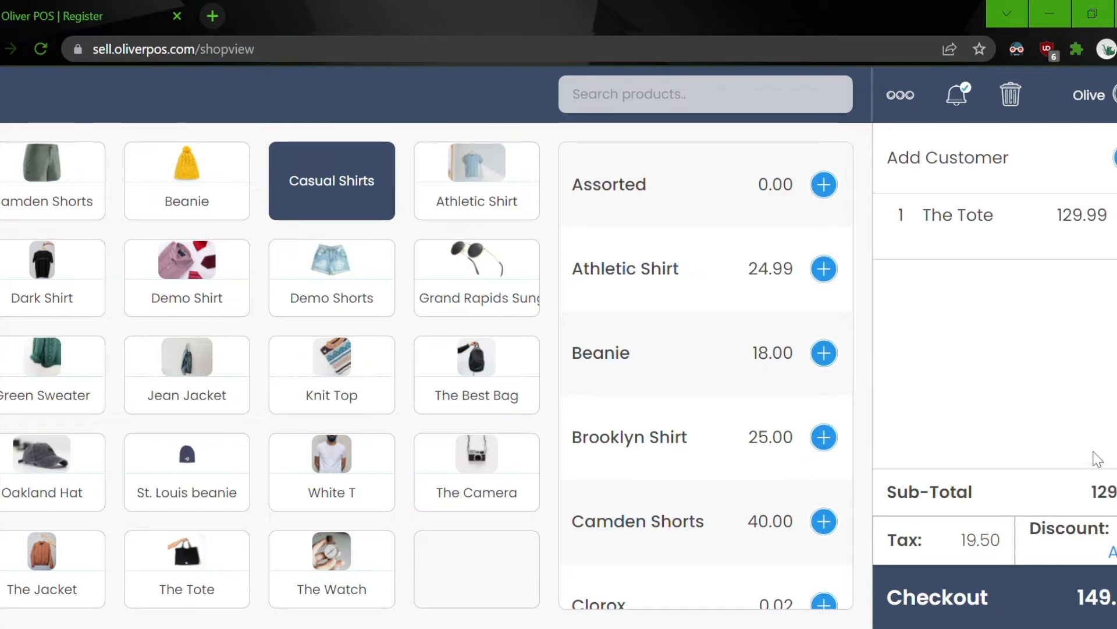
- Proceed to checkout for The Tote with 149.49 balance due
{"action": "left_click", "coordinate": [937, 597]}
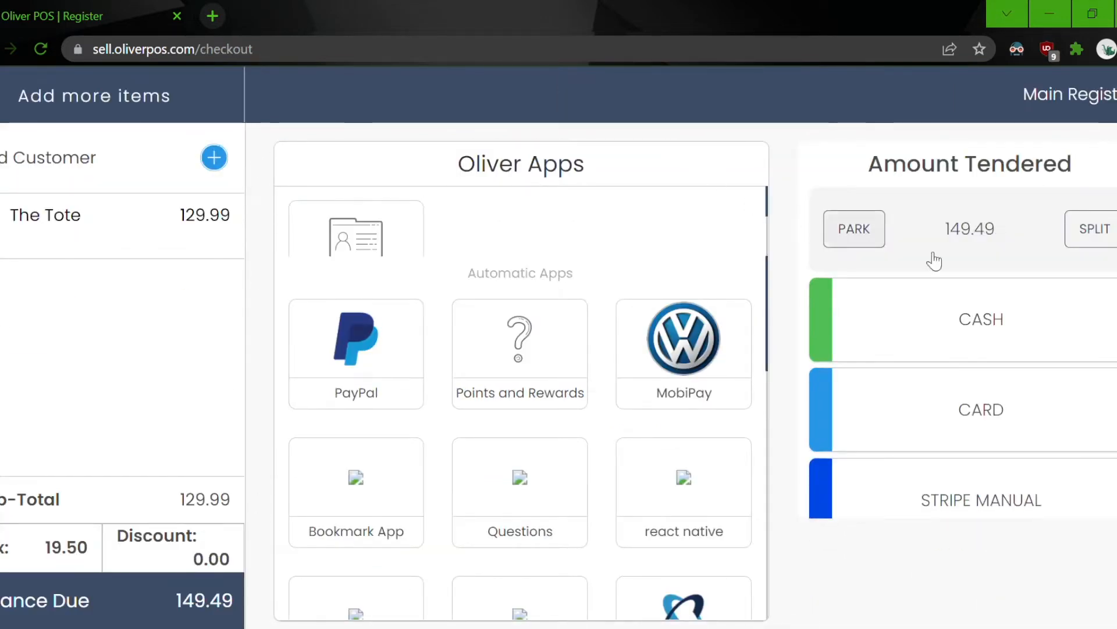
{"action": "mouse_move", "coordinate": [1017, 538]}
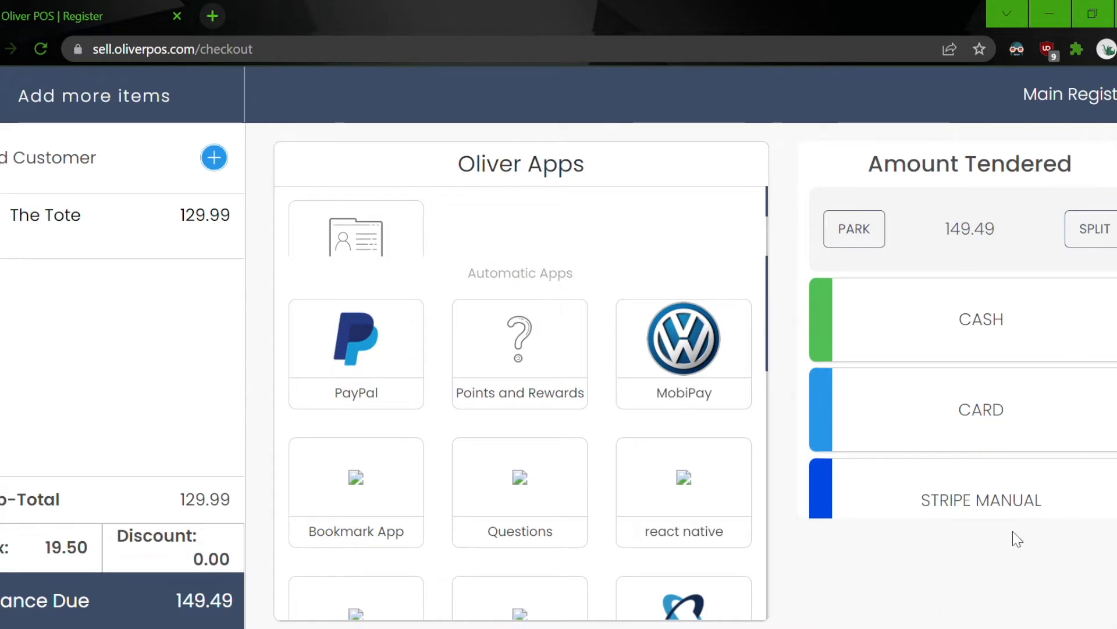
{"action": "mouse_move", "coordinate": [1111, 388]}
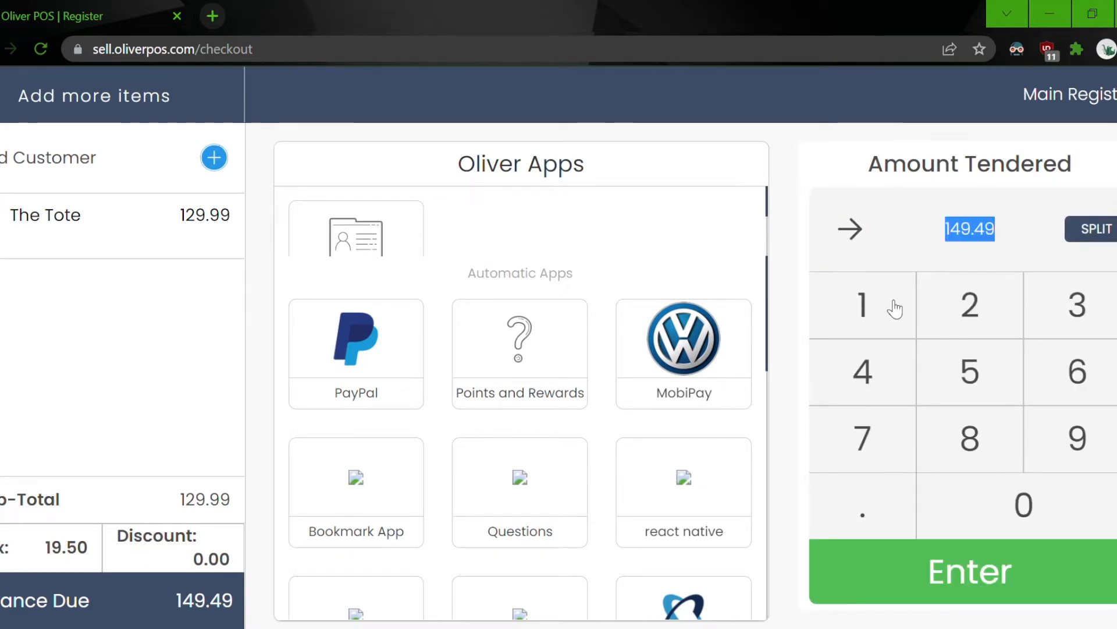
- Record a 100.00 cash payment, leaving 49.49 still due
{"action": "left_click", "coordinate": [1023, 504]}
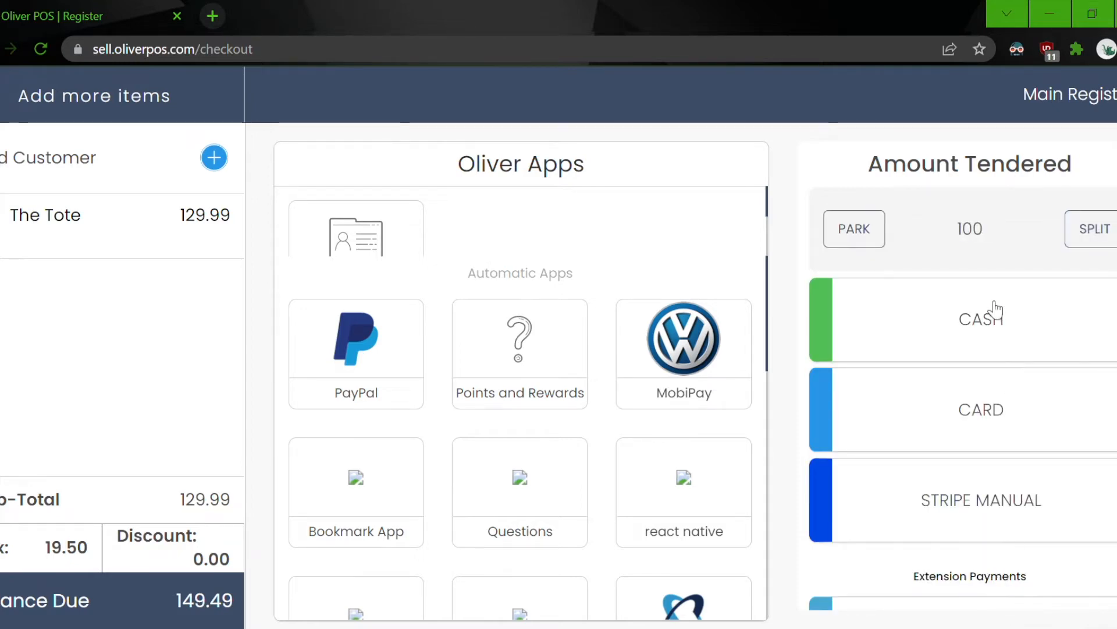
{"action": "left_click", "coordinate": [981, 317]}
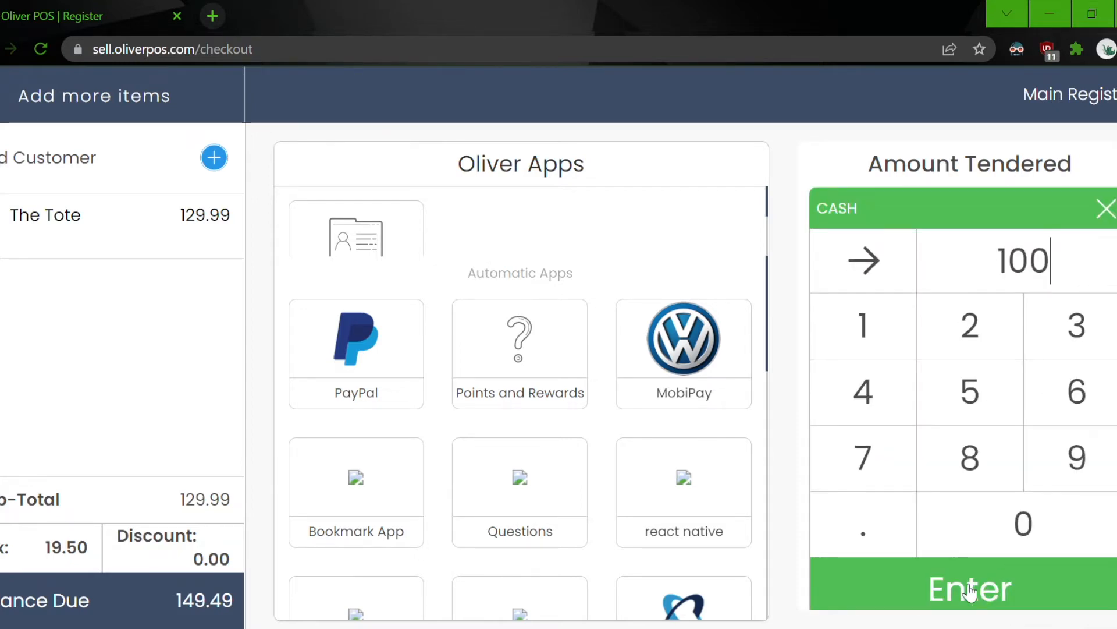
{"action": "left_click", "coordinate": [969, 588]}
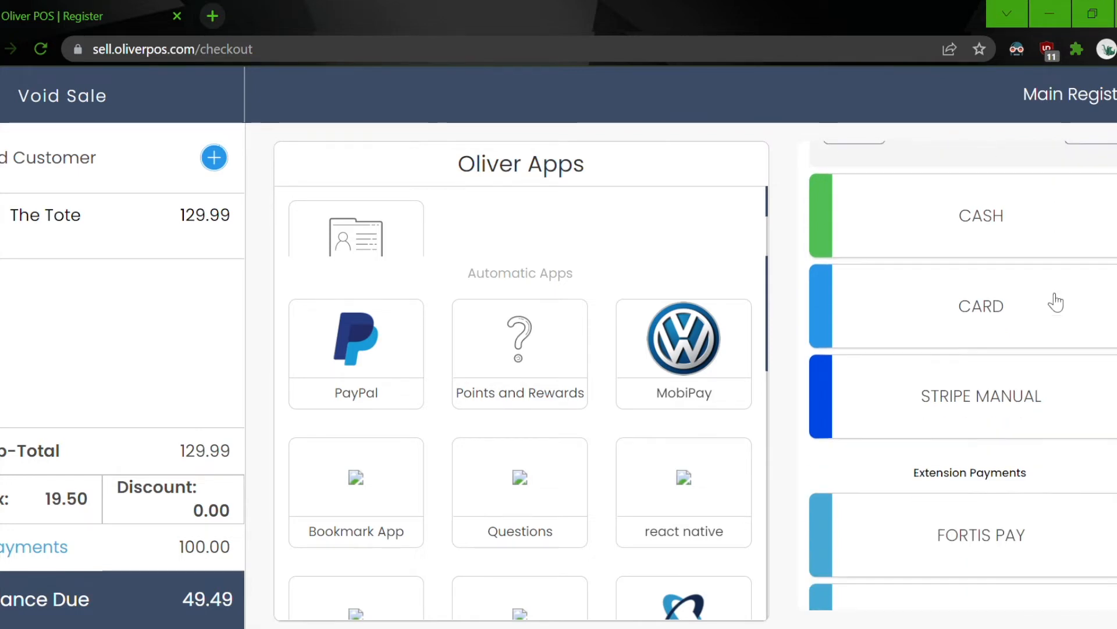
{"action": "scroll", "scroll_direction": "down", "scroll_amount": 3}
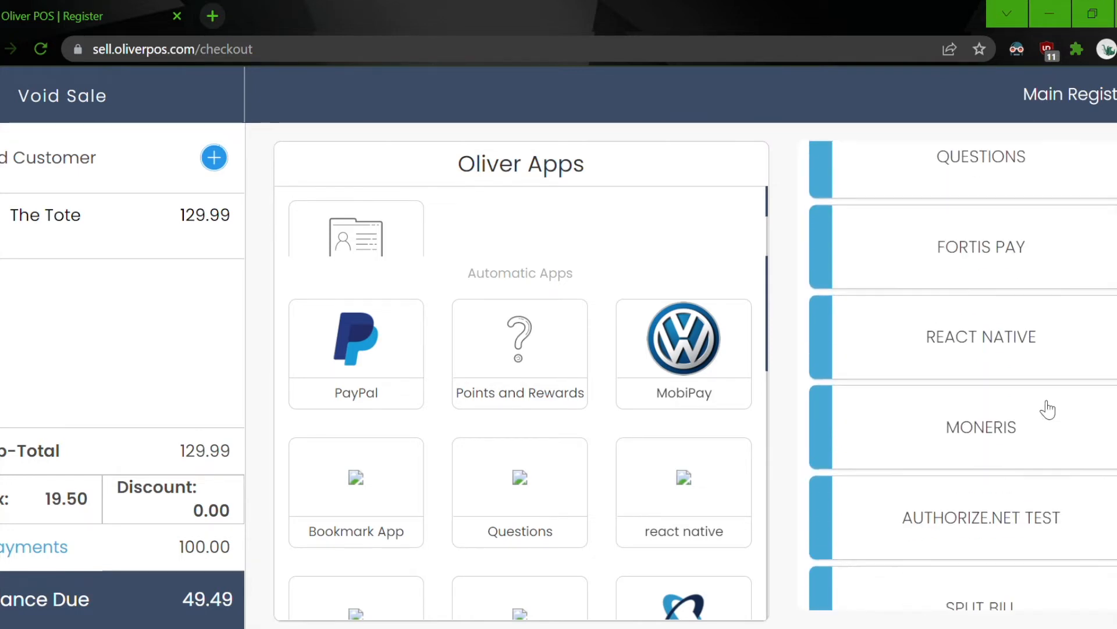